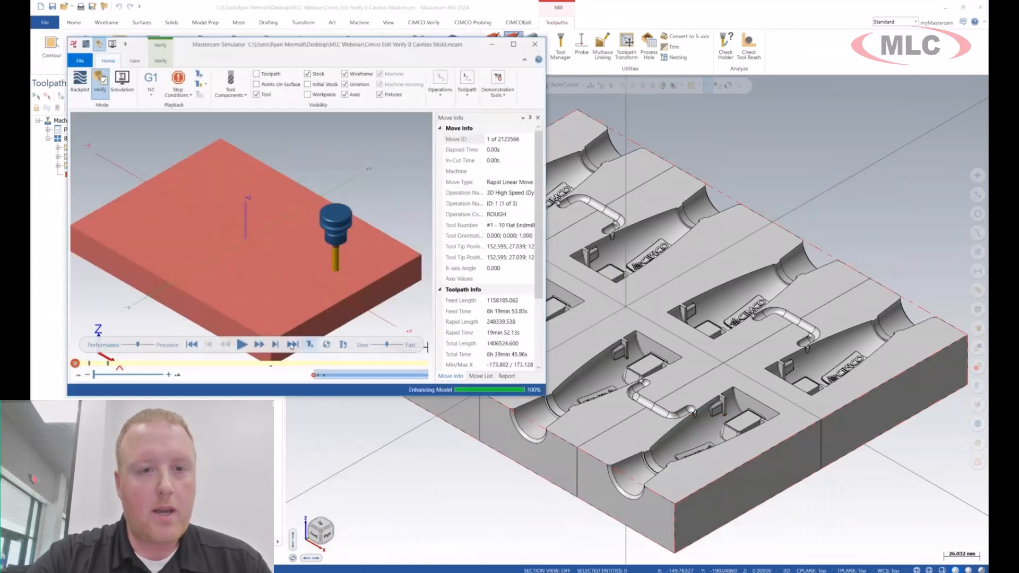
Play the toolpath simulation on the red stock block through to rest roughing.
{"action": "left_click", "coordinate": [242, 345]}
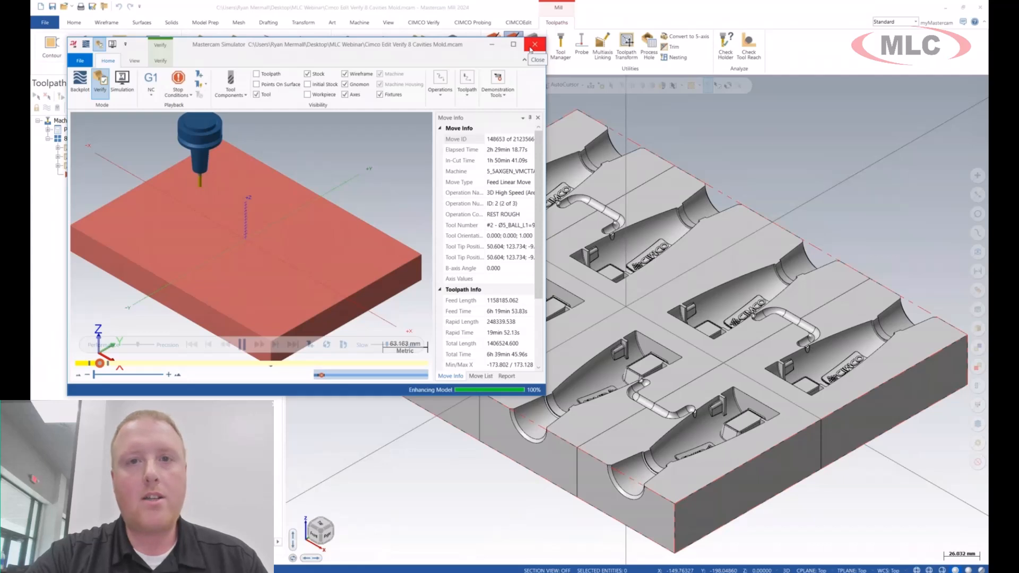
Close Mastercam Simulator and bring up the CIMCO Verify commands.
{"action": "left_click", "coordinate": [534, 44]}
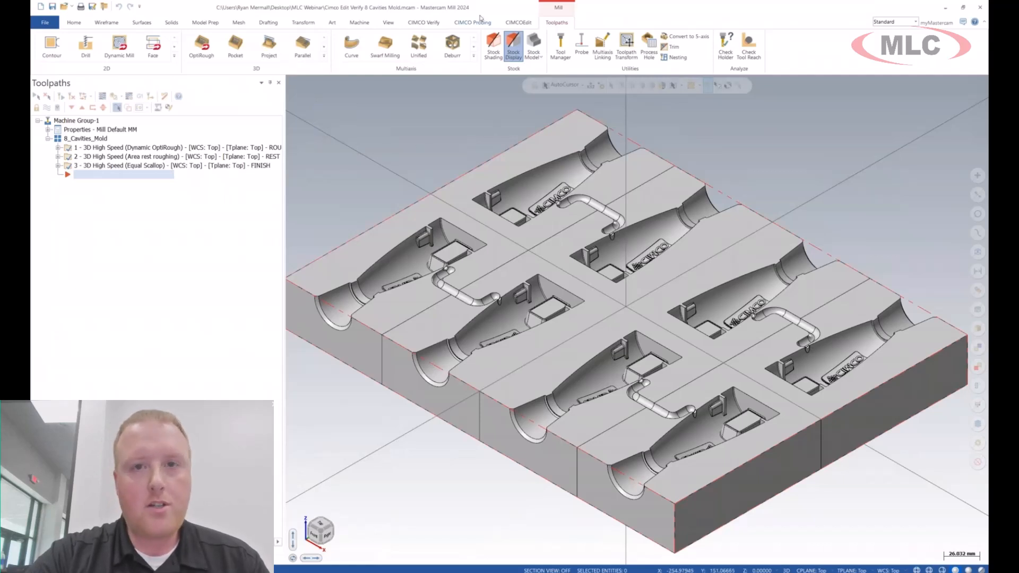
{"action": "left_click", "coordinate": [423, 22]}
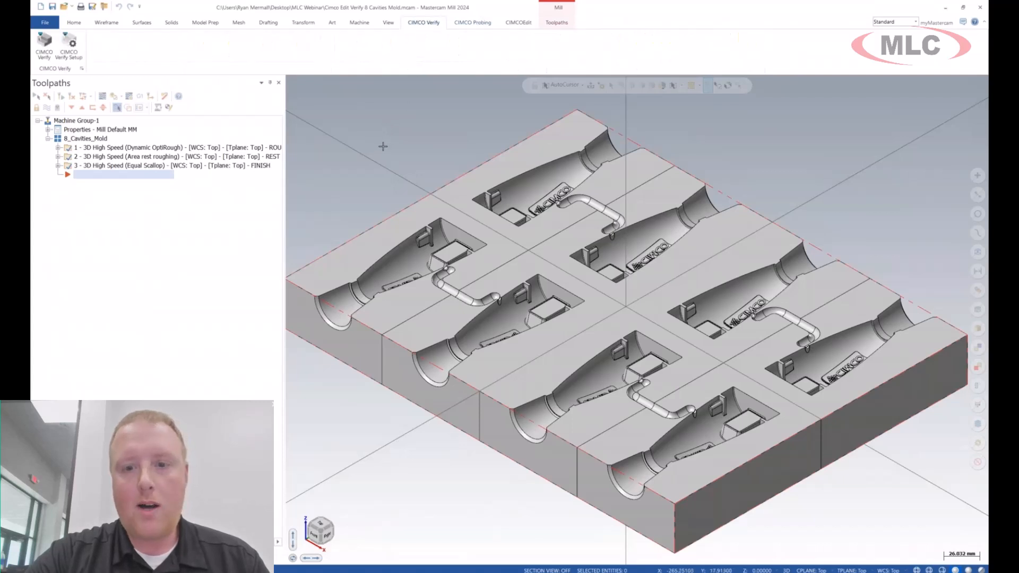
{"action": "mouse_move", "coordinate": [68, 48]}
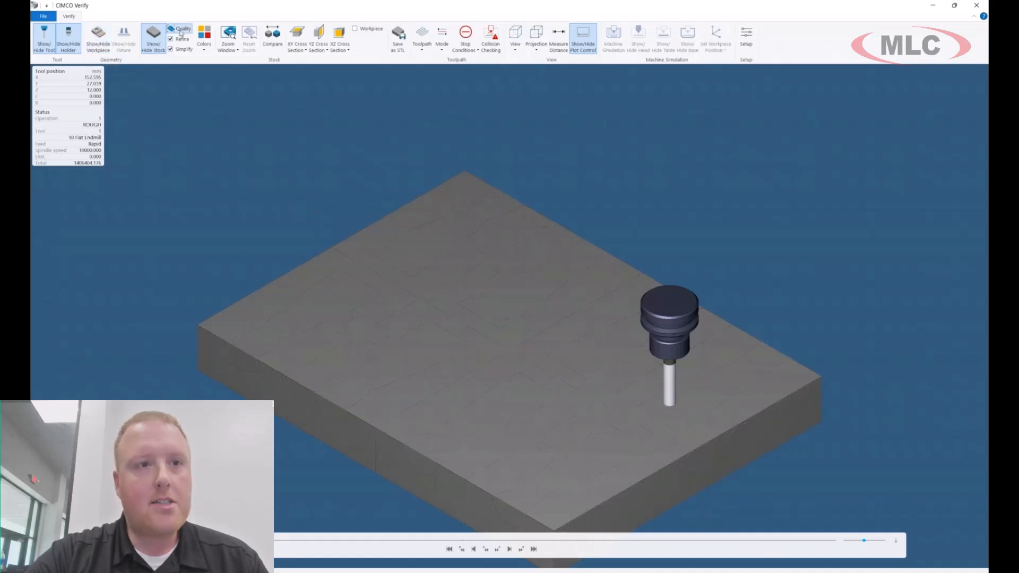
Launch CIMCO Verify and jump the simulation to the end of the program.
{"action": "left_click", "coordinate": [182, 28]}
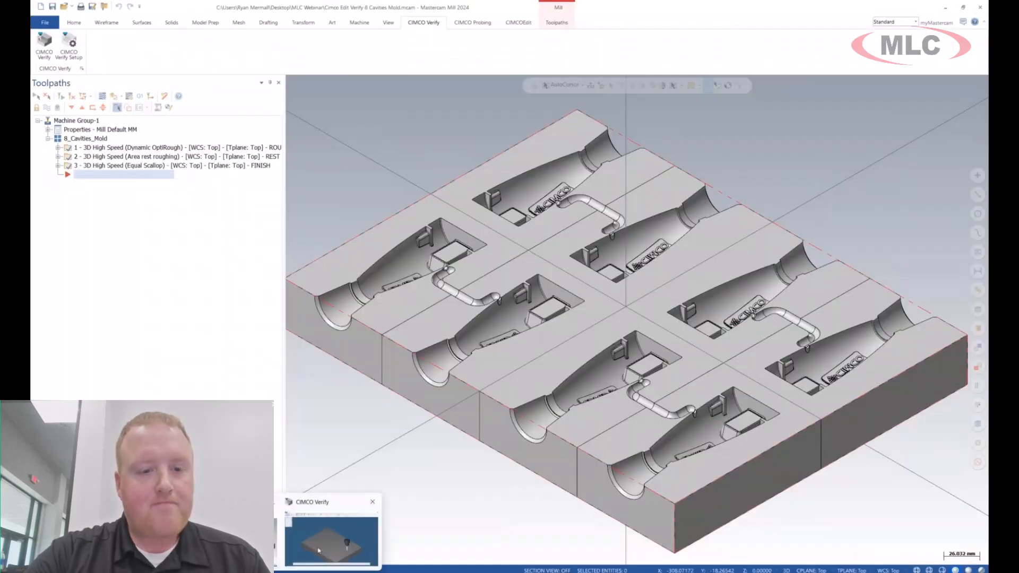
{"action": "left_click", "coordinate": [330, 538]}
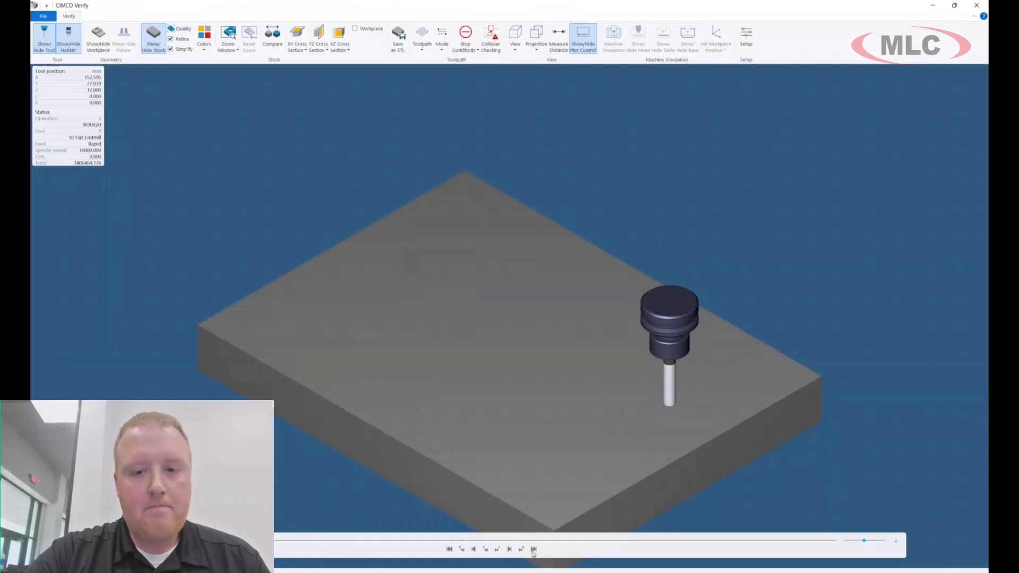
{"action": "mouse_move", "coordinate": [533, 550]}
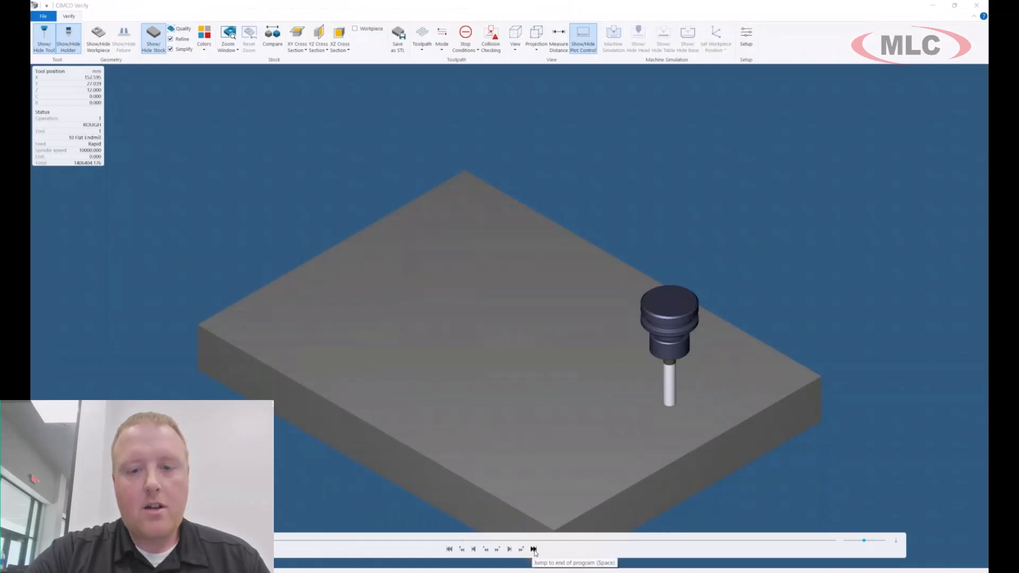
{"action": "left_click", "coordinate": [533, 549]}
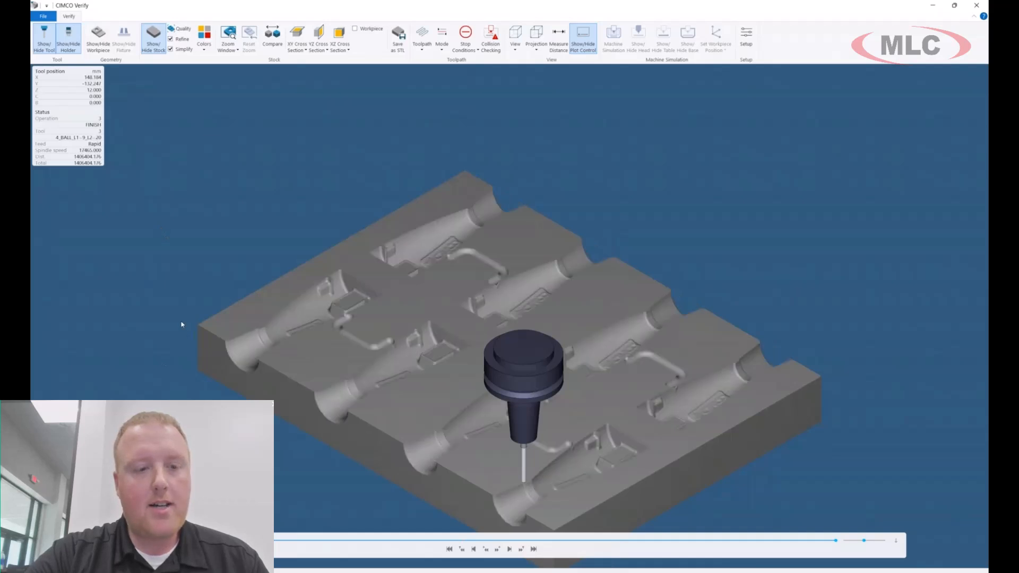
{"action": "mouse_move", "coordinate": [175, 315]}
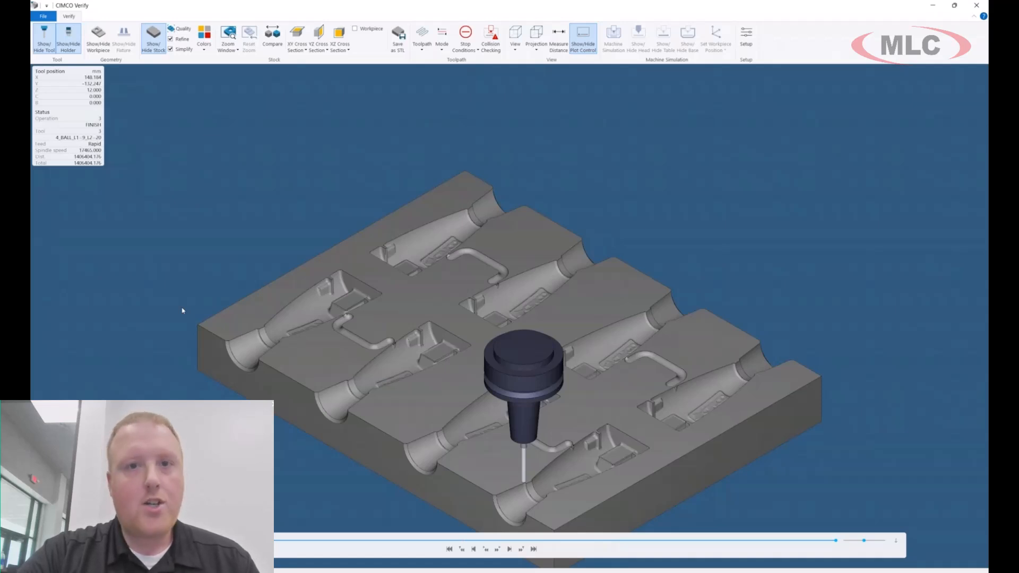
{"action": "mouse_move", "coordinate": [197, 252]}
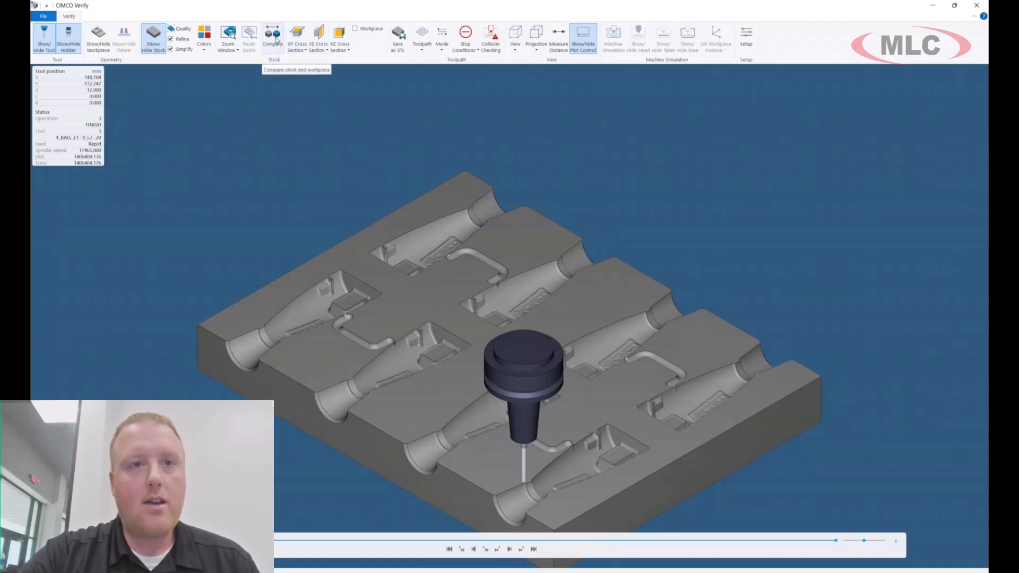
Activate Stock Compare with a 0.1 mm compare range and colour scale.
{"action": "left_click", "coordinate": [273, 37]}
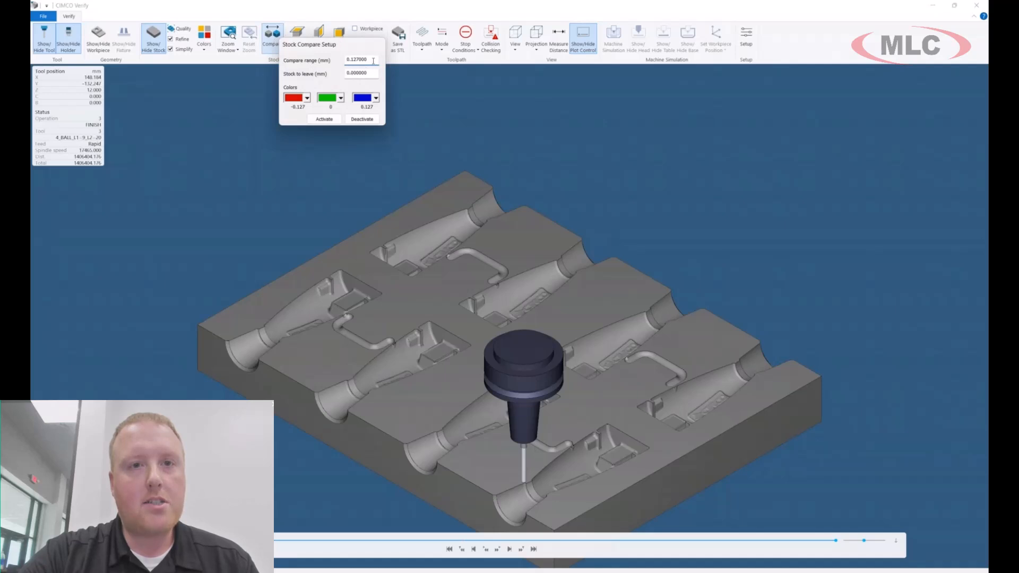
{"action": "type", "text": "0.1"}
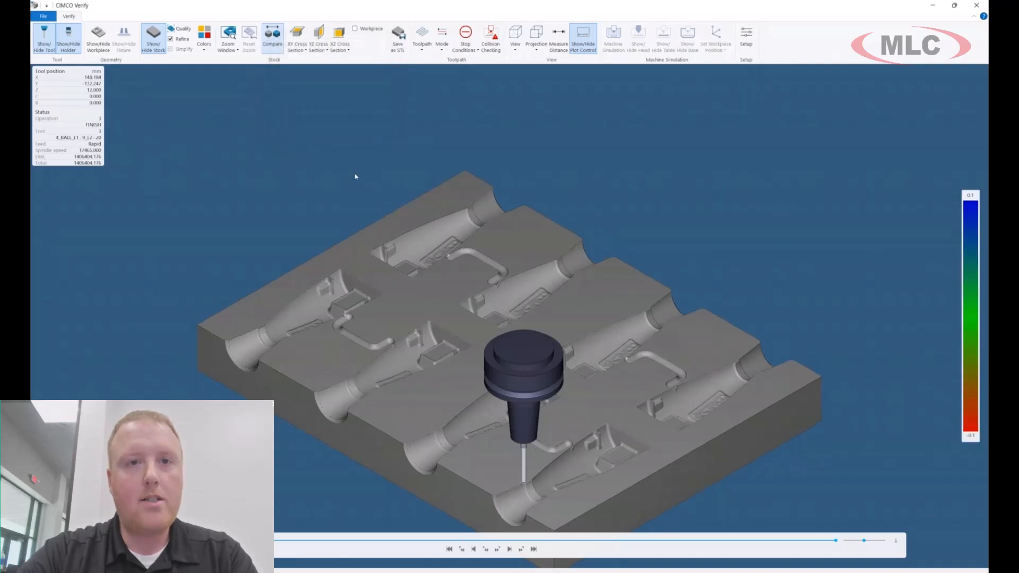
{"action": "mouse_move", "coordinate": [304, 247]}
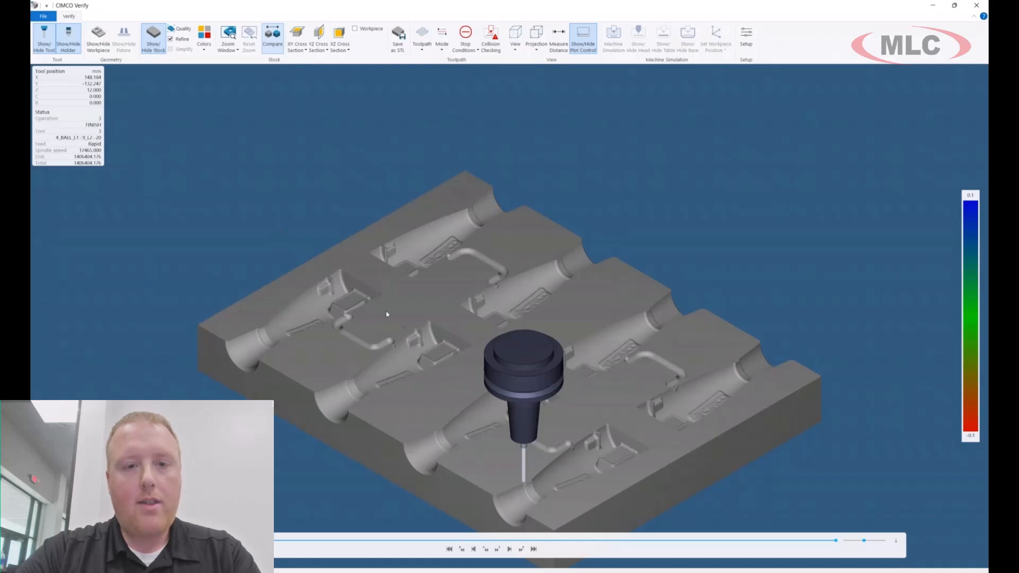
{"action": "left_click", "coordinate": [272, 38]}
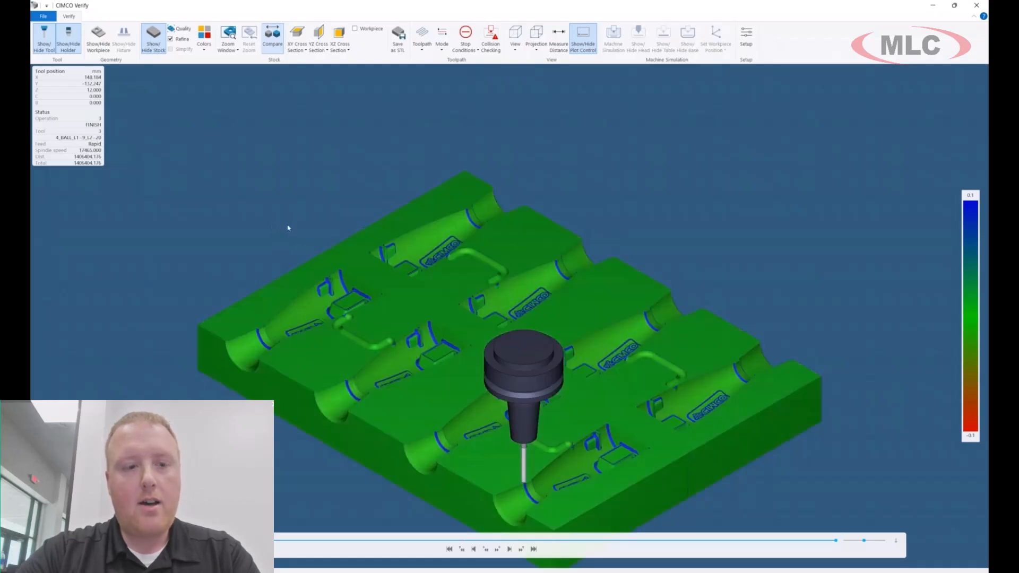
{"action": "mouse_move", "coordinate": [345, 383]}
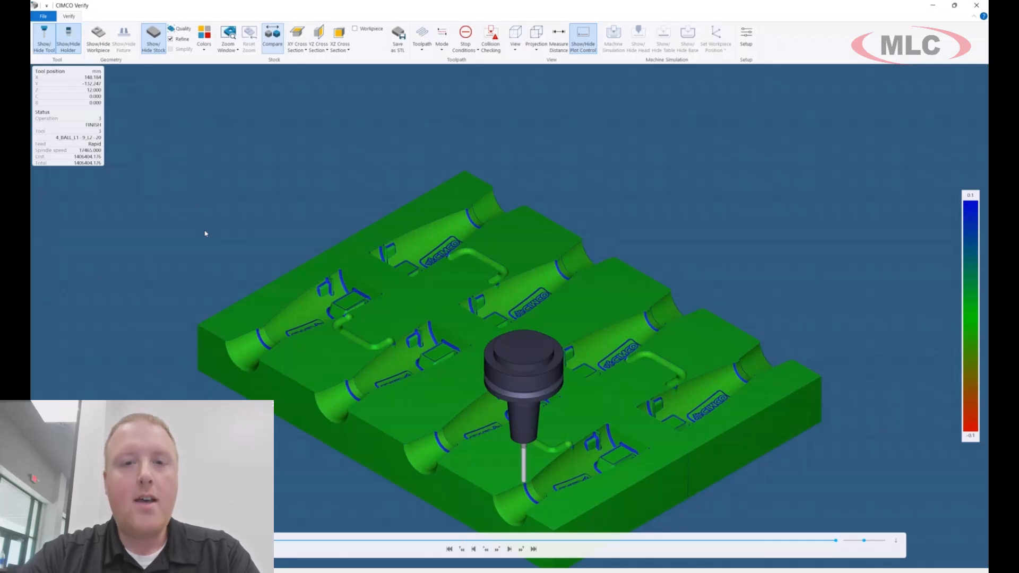
{"action": "mouse_move", "coordinate": [235, 235]}
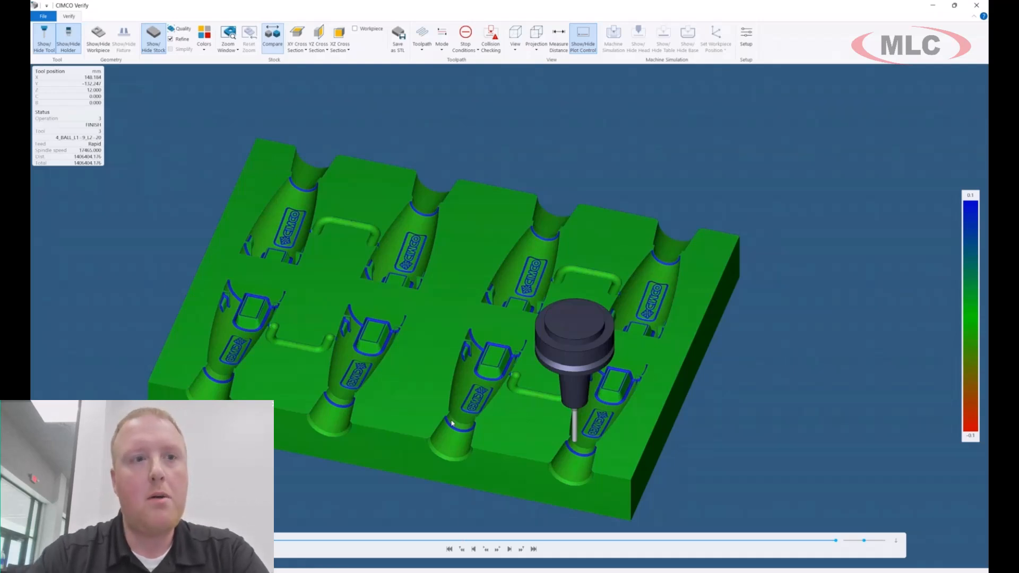
{"action": "mouse_move", "coordinate": [575, 226]}
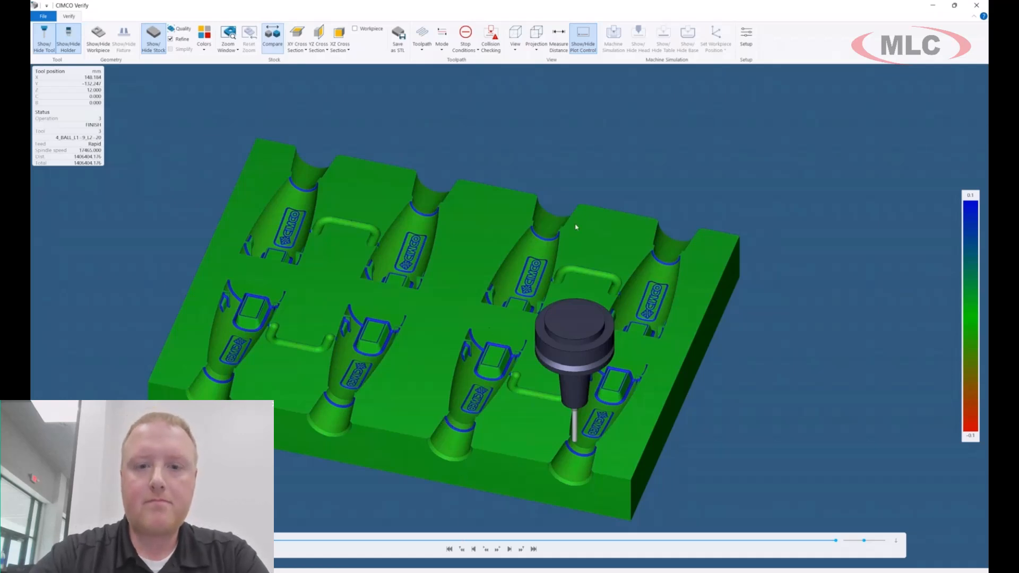